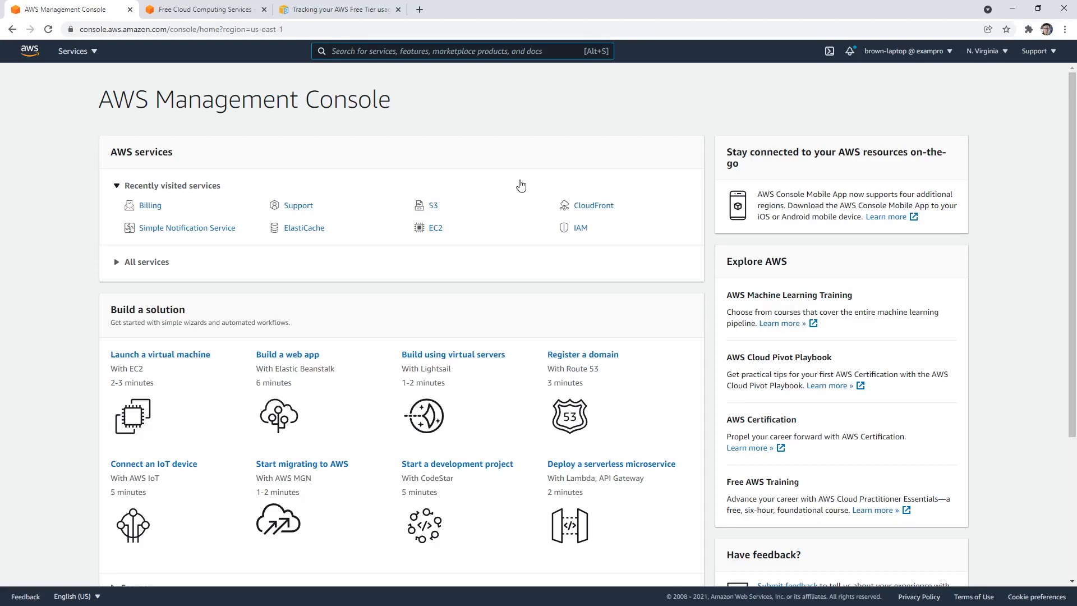
pyautogui.moveTo(520, 170)
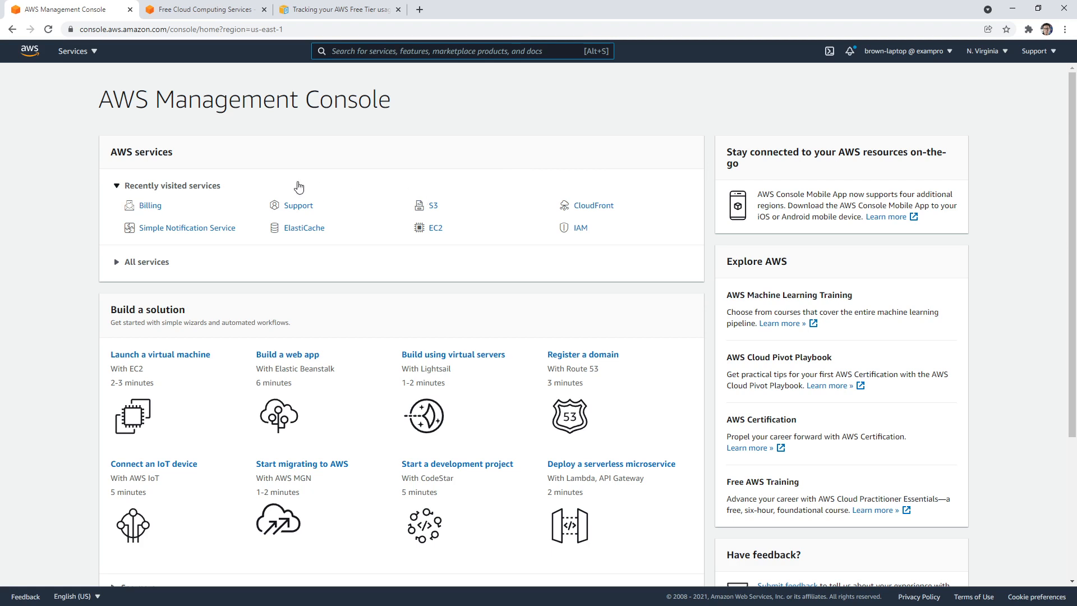
# Review the Amazon EC2 free tier allowance (750 hours) on the Free Tier offers page.
pyautogui.click(200, 9)
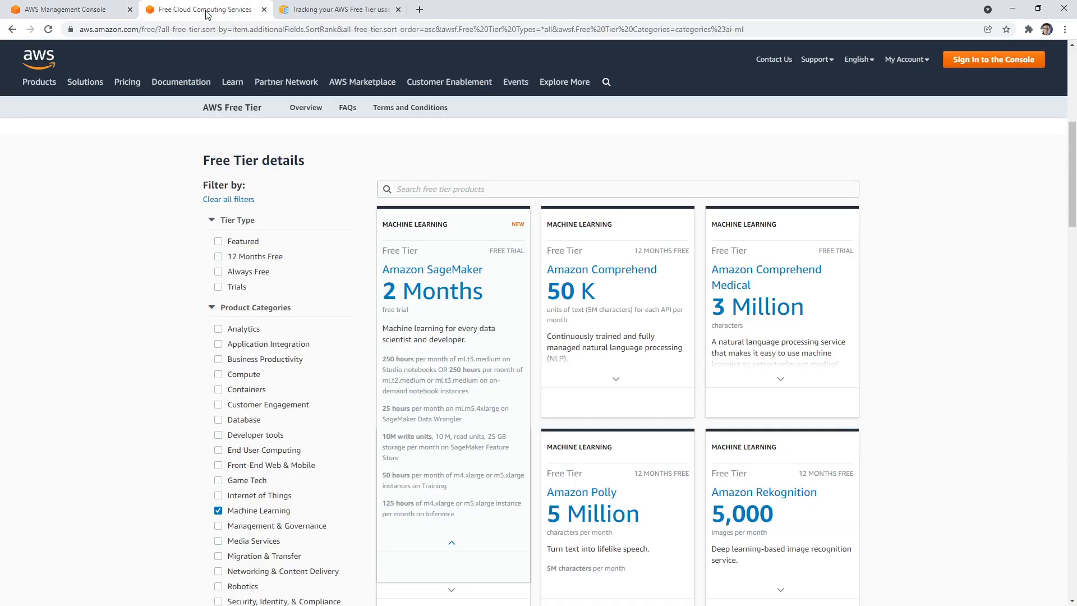
pyautogui.moveTo(627, 226)
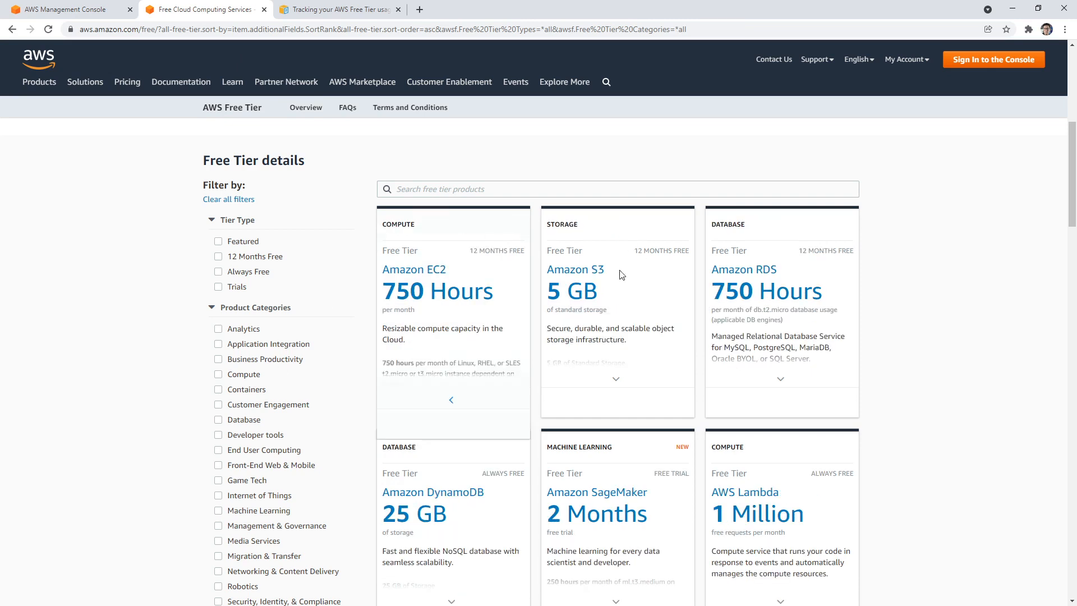
pyautogui.click(451, 399)
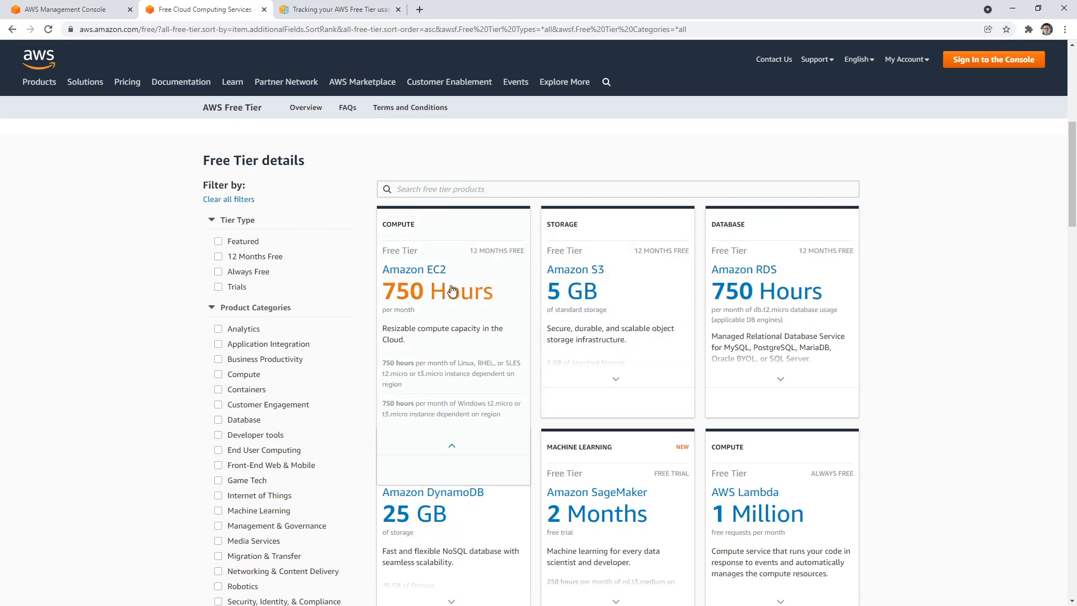
pyautogui.moveTo(429, 286)
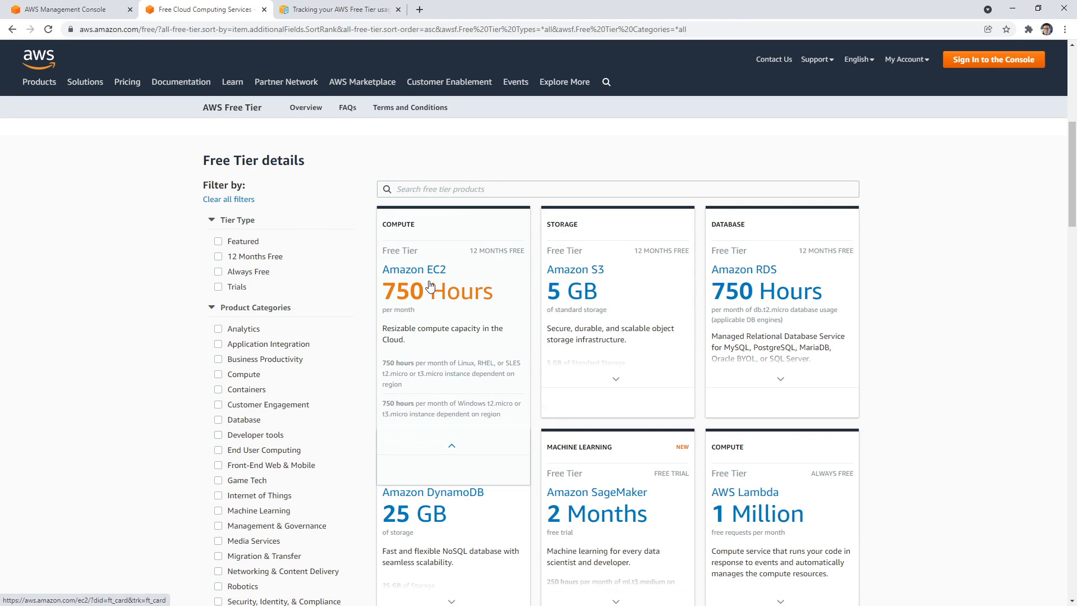
pyautogui.scroll(-3)
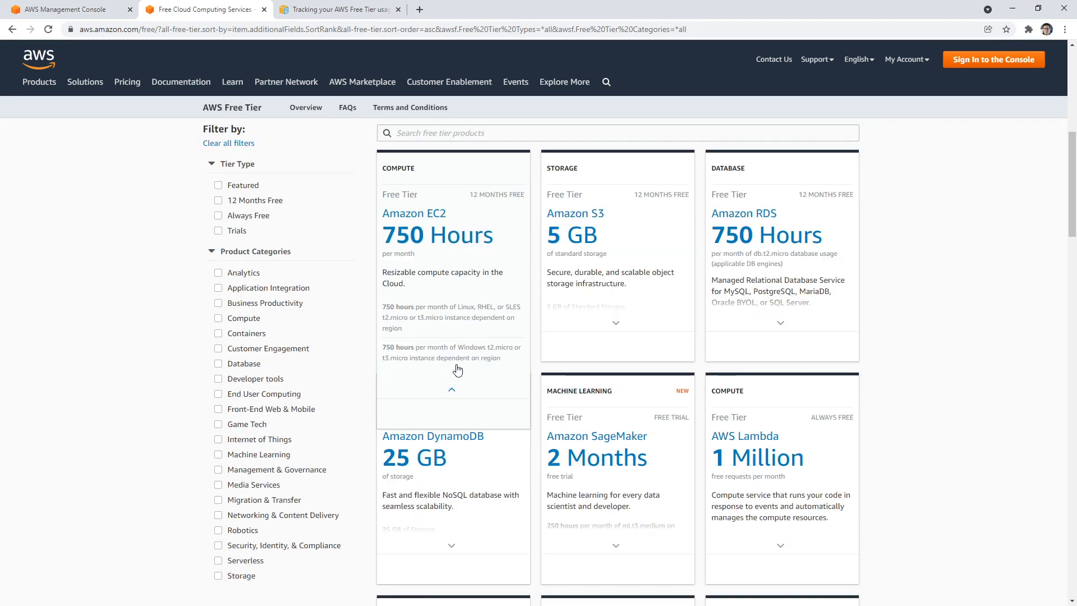
pyautogui.doubleClick(420, 317)
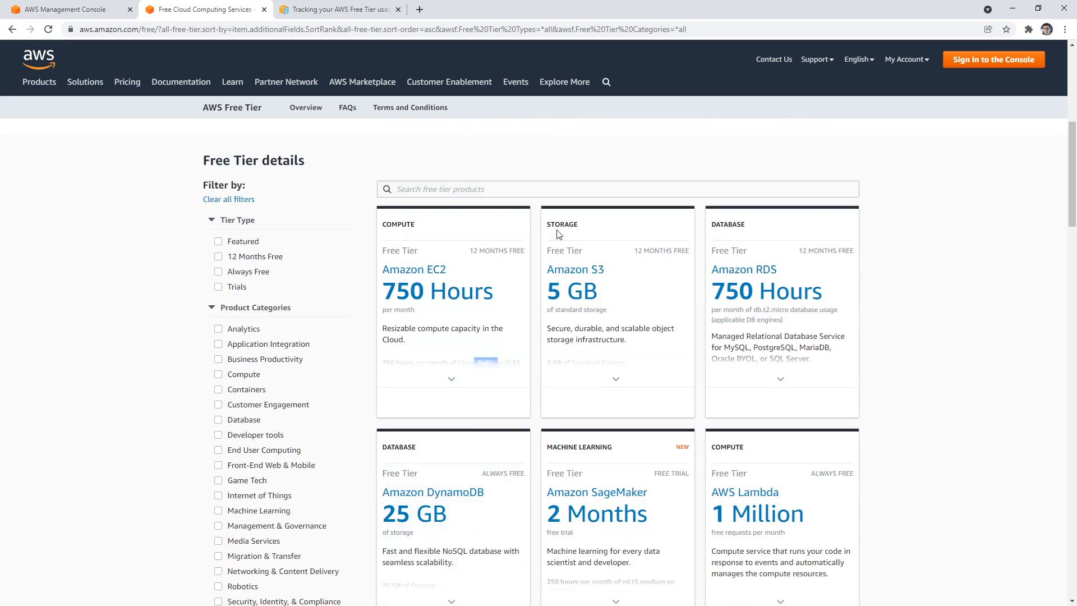
# Review the Amazon S3 5 GB allowance and clear the Machine Learning category filter.
pyautogui.click(616, 378)
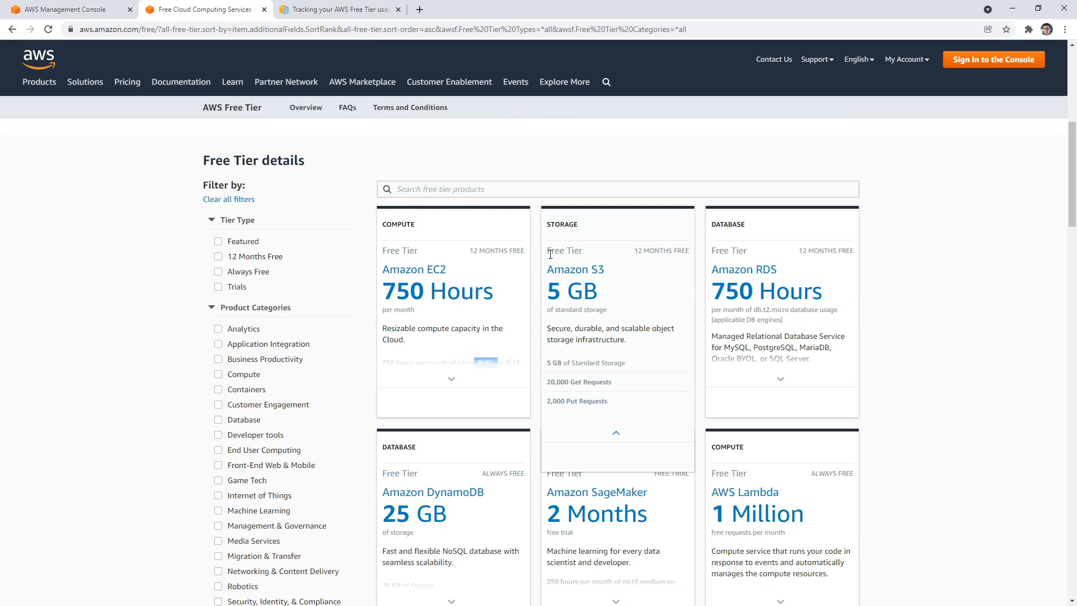
pyautogui.scroll(-3)
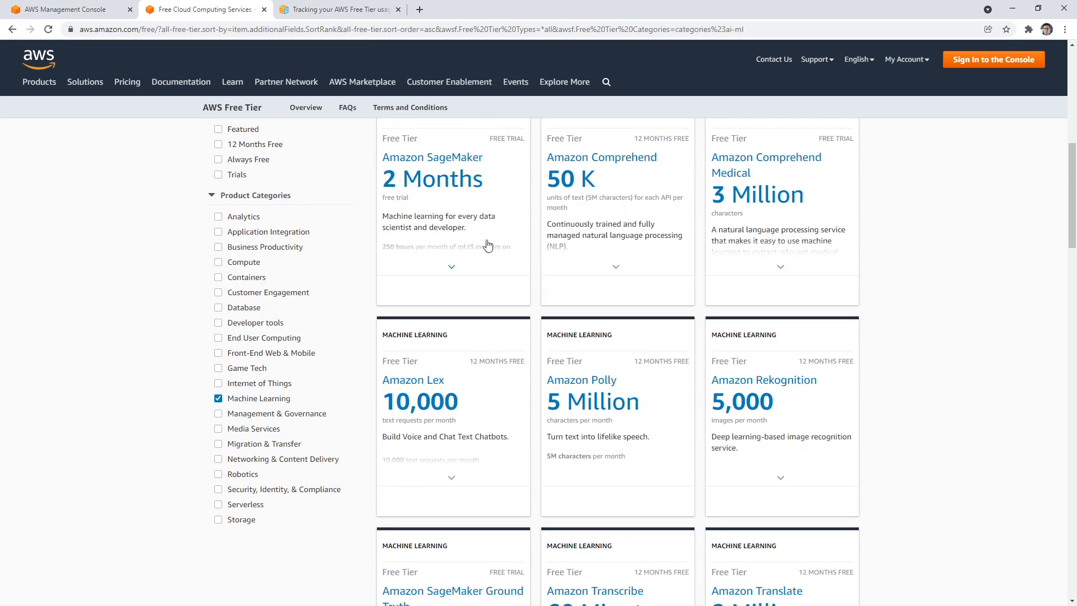
pyautogui.click(452, 267)
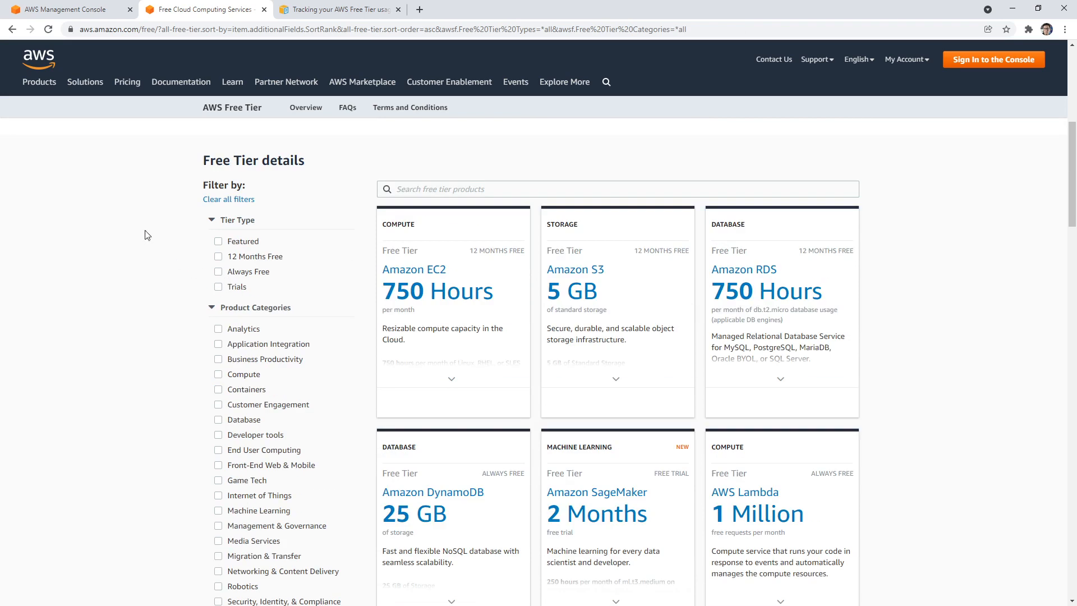
pyautogui.moveTo(130, 141)
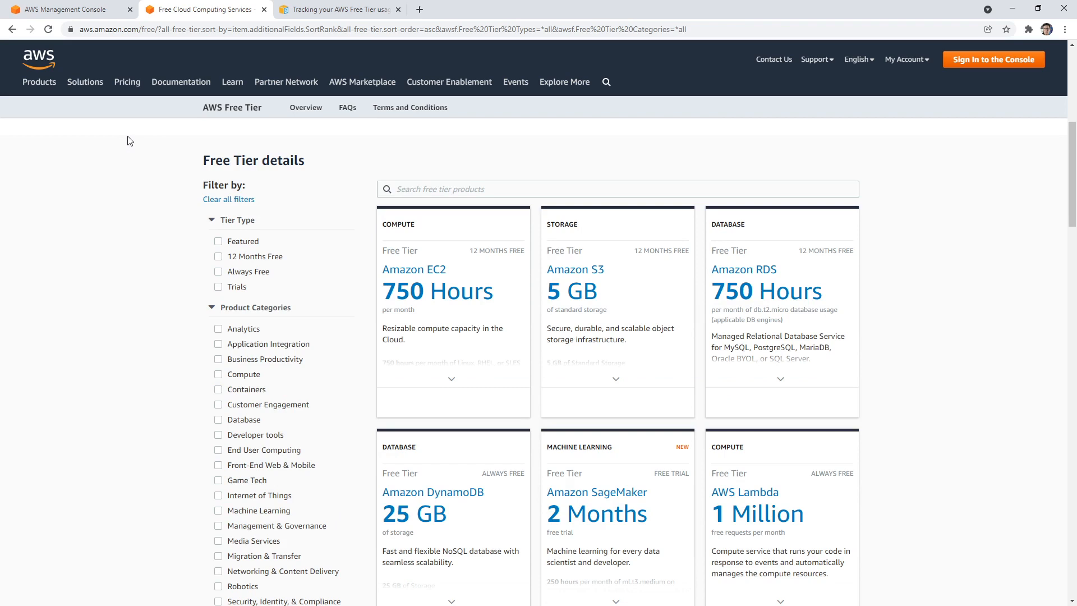
# From the console home, choose My Billing Dashboard under the account options.
pyautogui.click(65, 9)
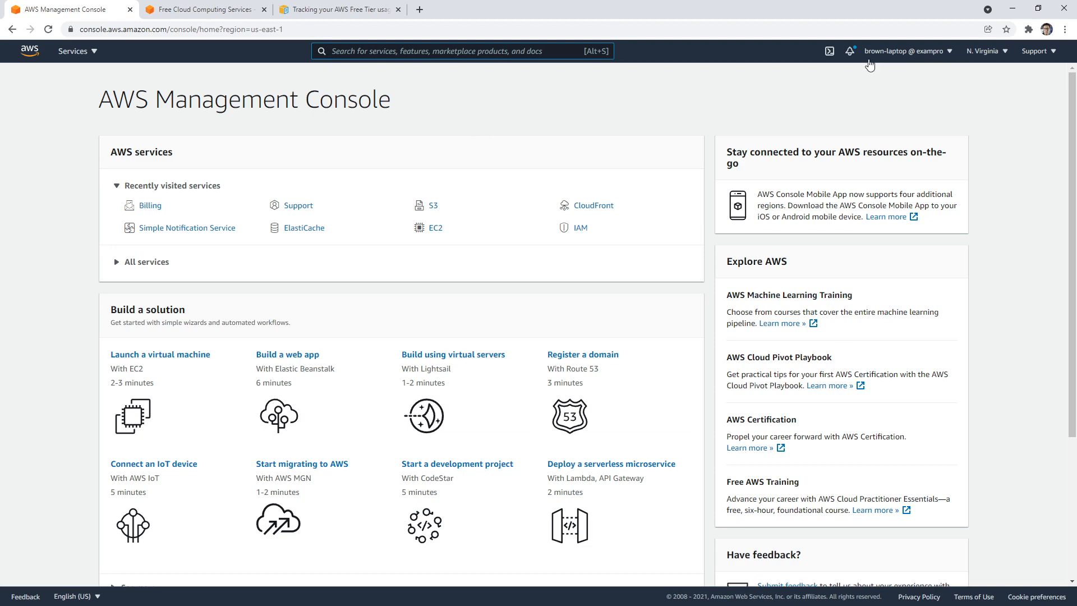
pyautogui.moveTo(886, 85)
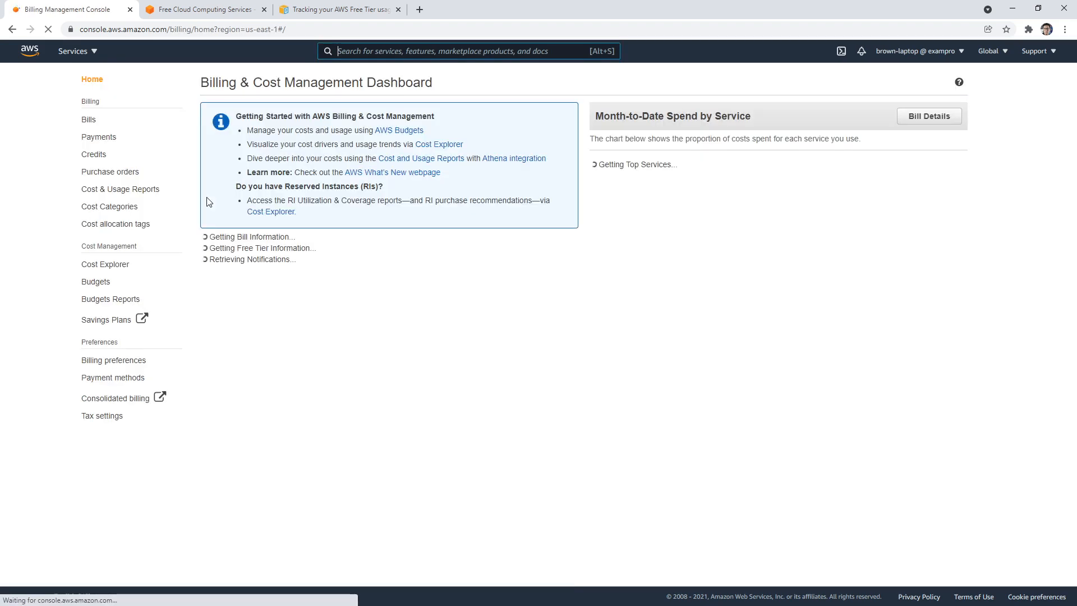
pyautogui.click(29, 50)
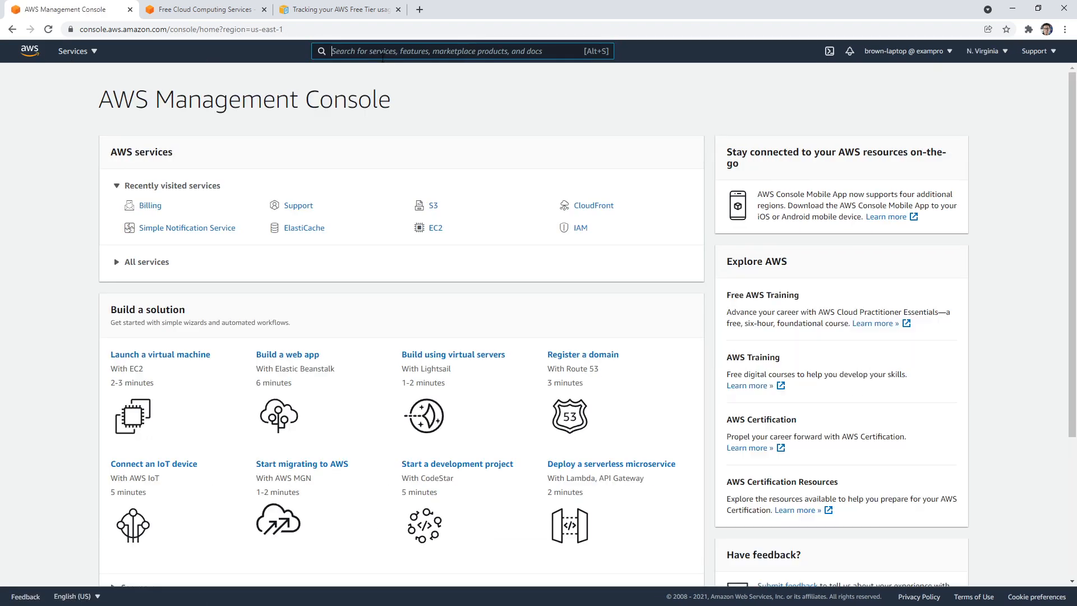
pyautogui.click(905, 51)
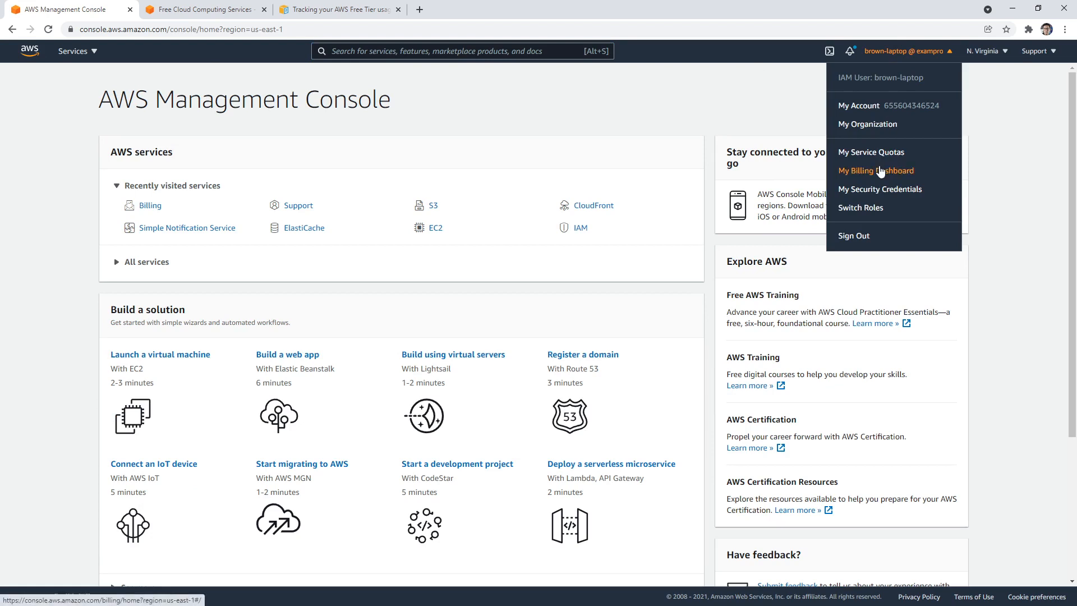
pyautogui.click(876, 171)
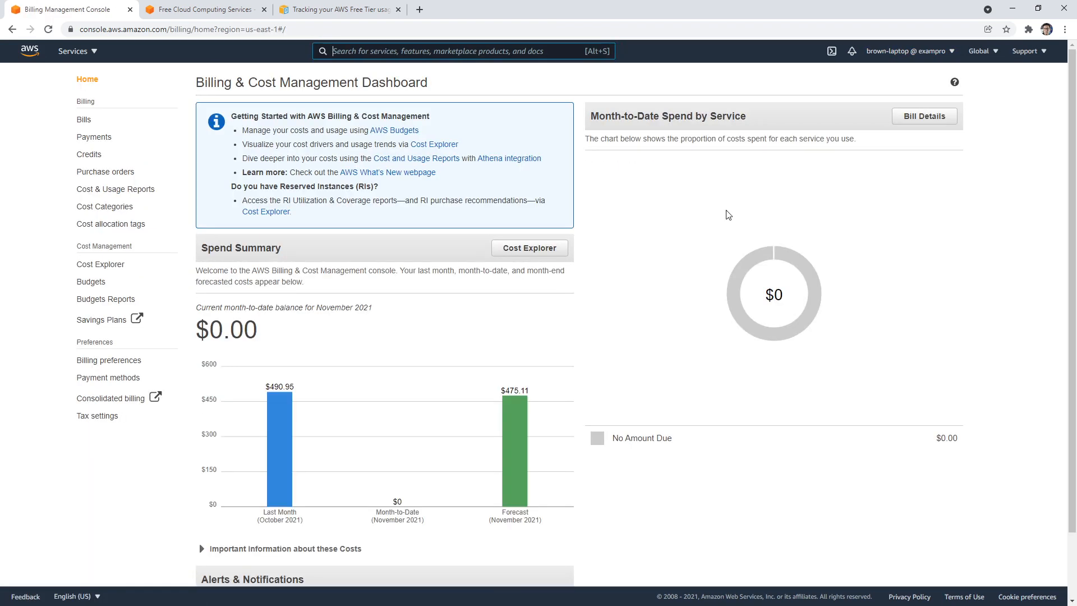
pyautogui.moveTo(142, 353)
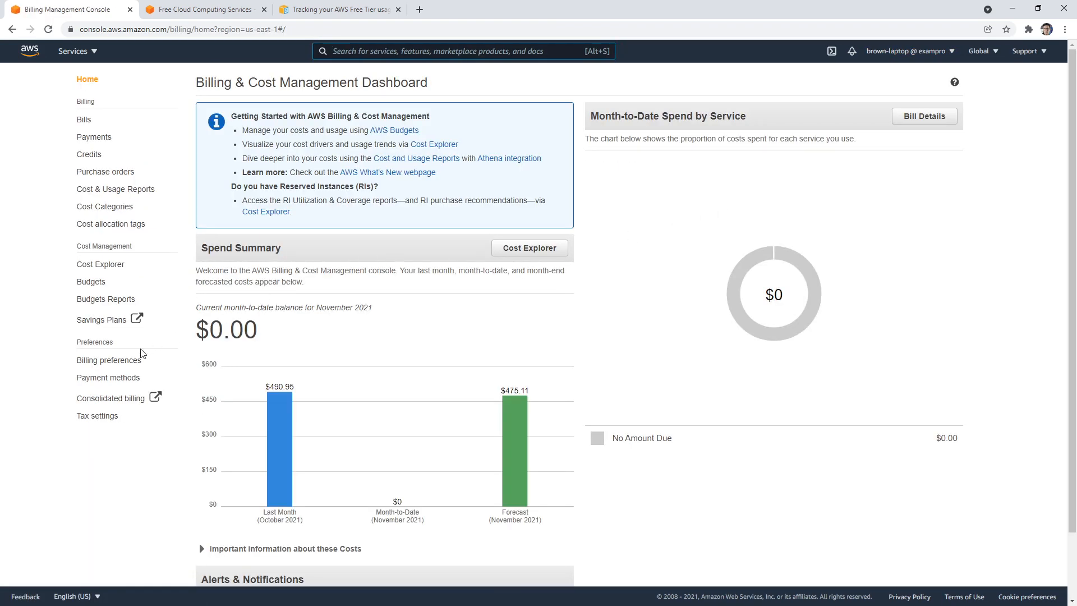
# Review Billing preferences, noting the alternate alert email note and the Receive Billing Alerts setting.
pyautogui.click(108, 361)
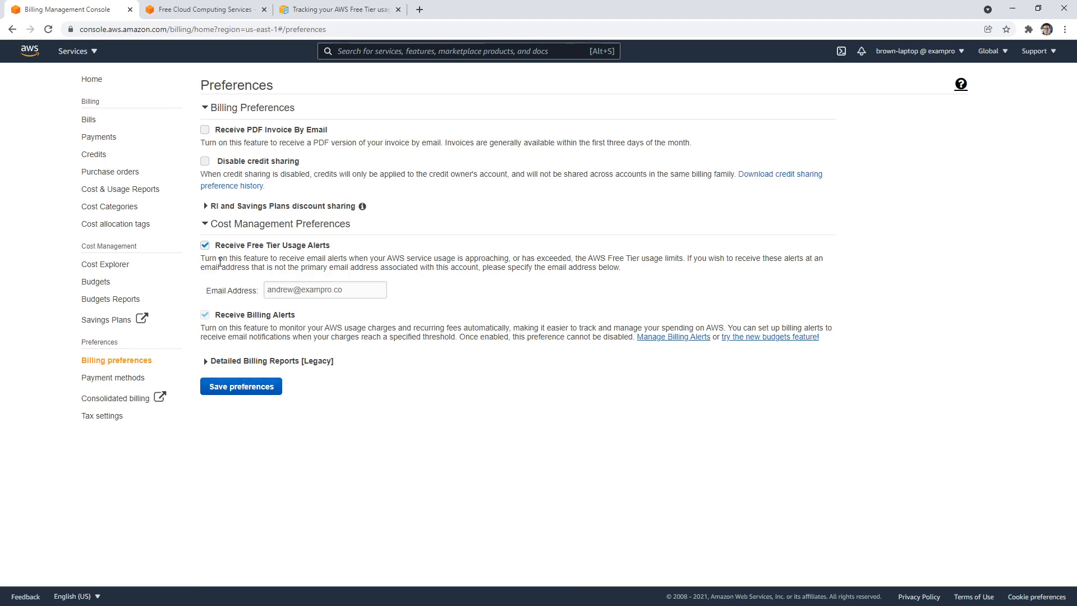
pyautogui.moveTo(218, 258); pyautogui.dragTo(406, 258)
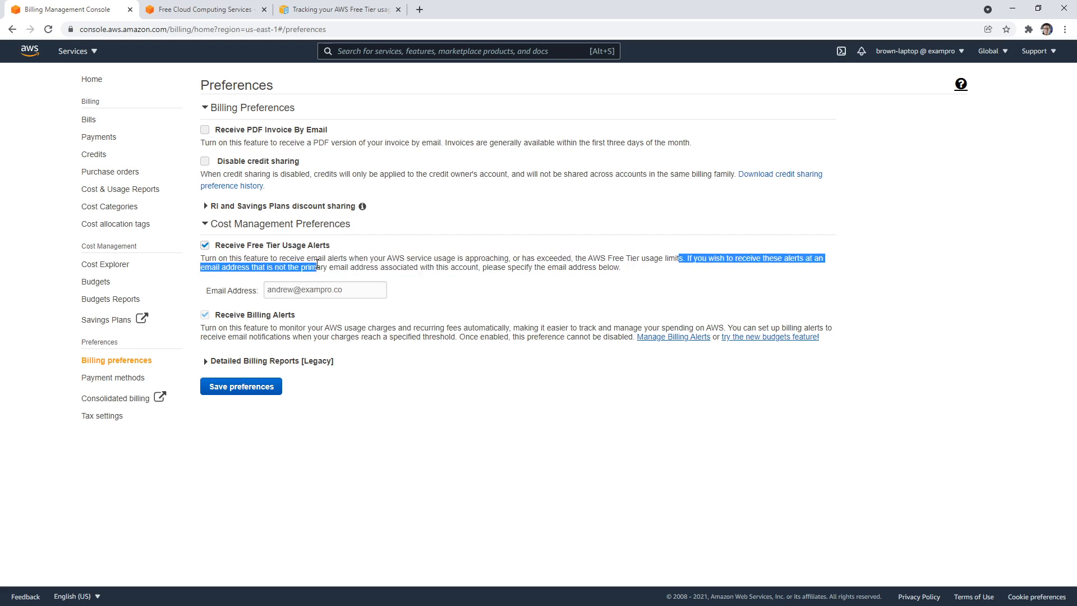
pyautogui.moveTo(378, 255)
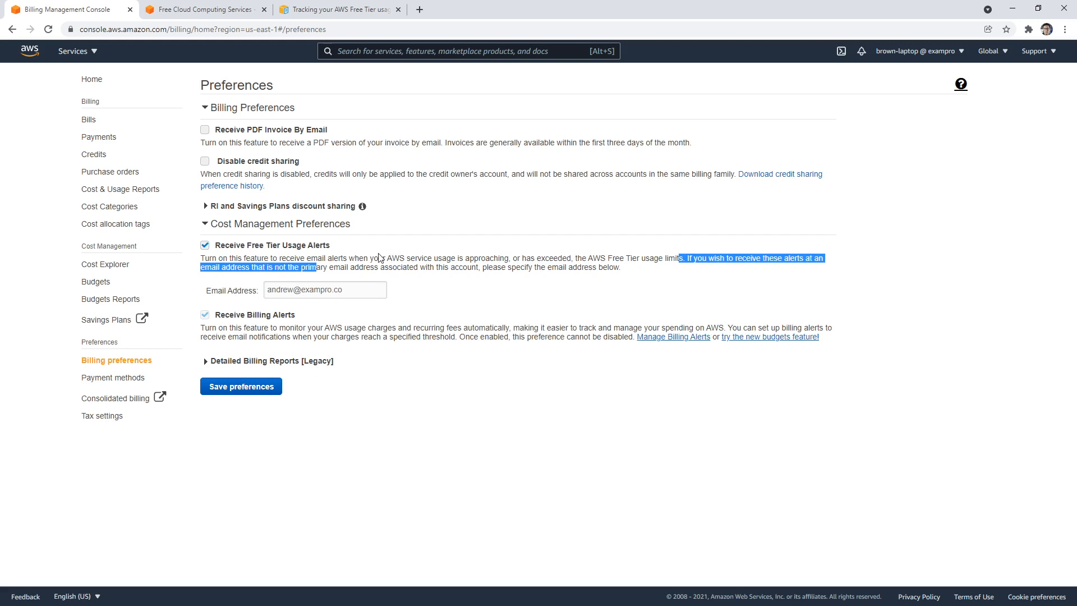
pyautogui.moveTo(380, 246)
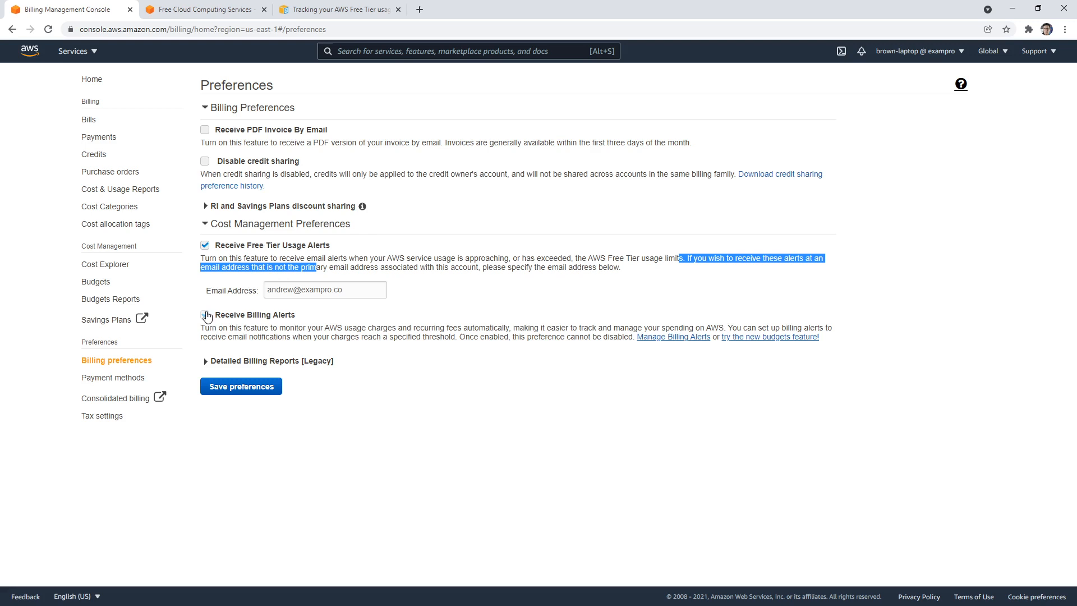
pyautogui.click(204, 314)
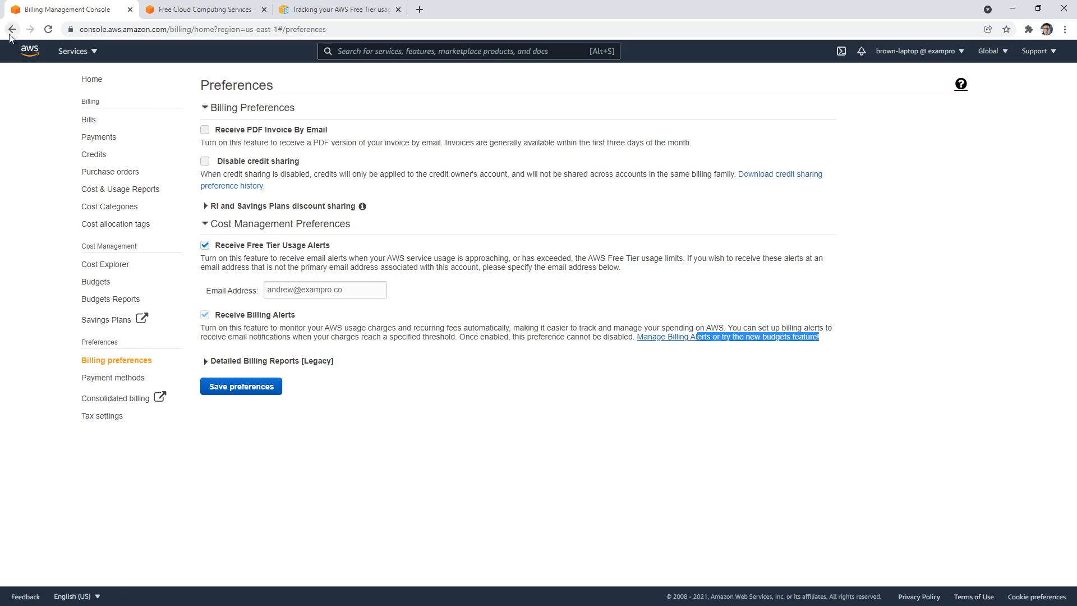
# Go back to the Billing Dashboard showing the $0.00 month-to-date balance.
pyautogui.click(11, 29)
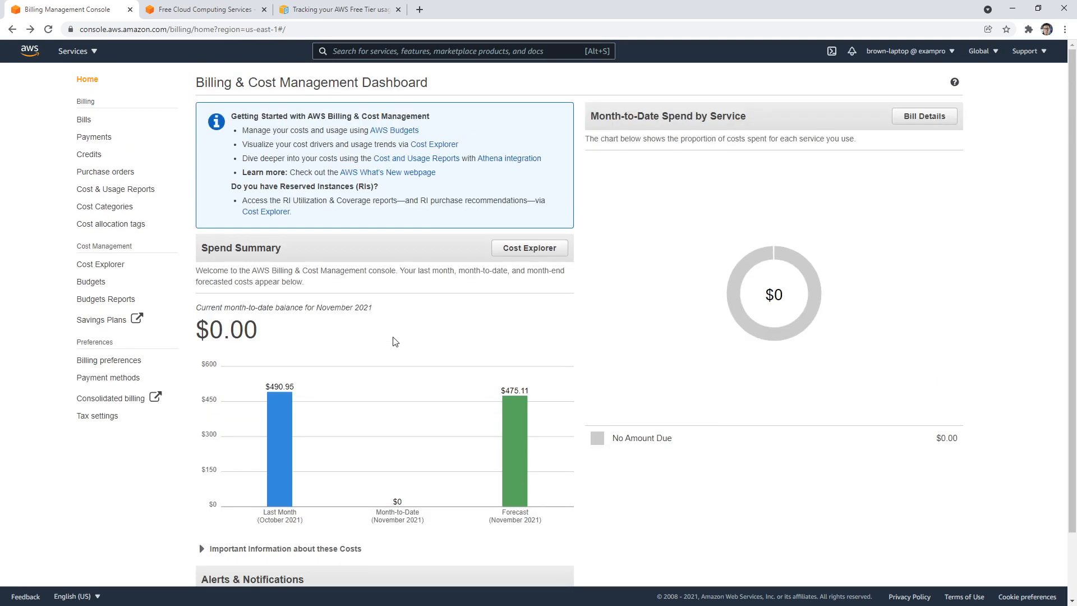
pyautogui.scroll(-3)
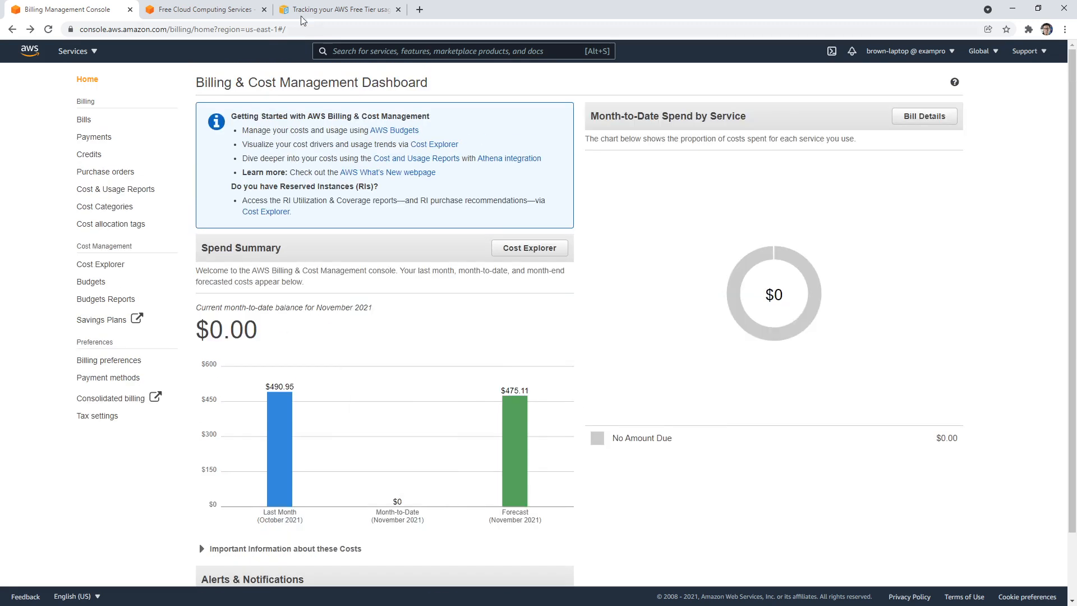
# Scroll the tracking guide to the Top AWS Free Tier services table section.
pyautogui.click(336, 9)
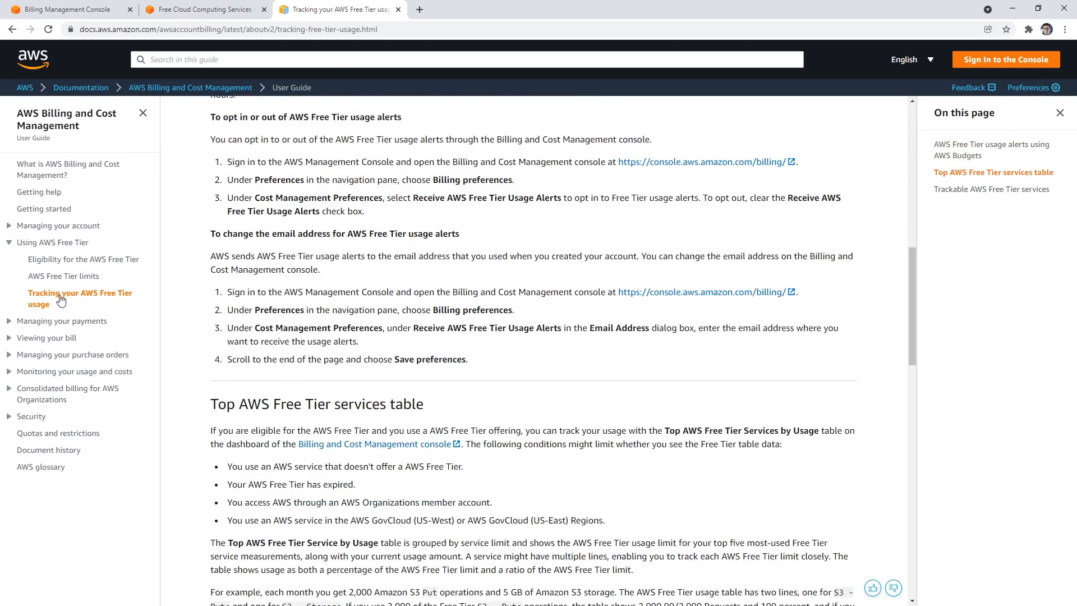
pyautogui.scroll(-3)
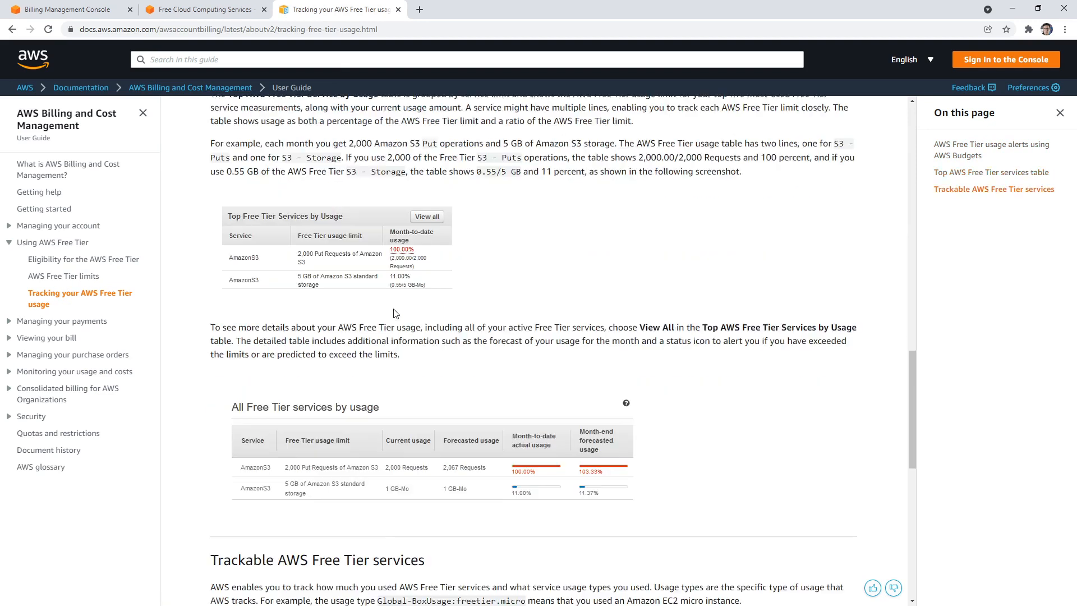
pyautogui.moveTo(393, 244)
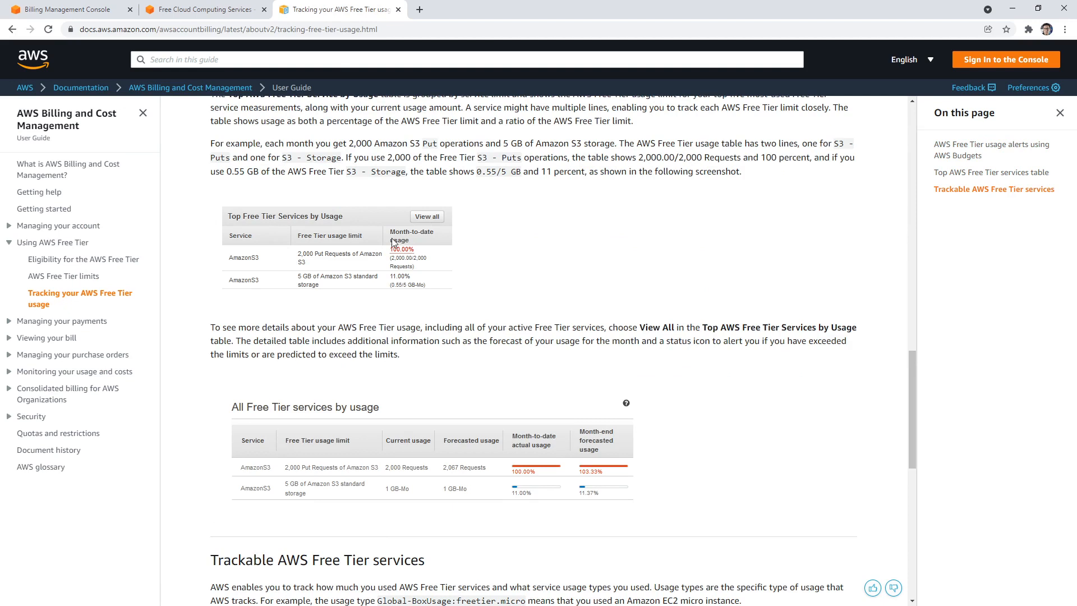
pyautogui.moveTo(317, 262)
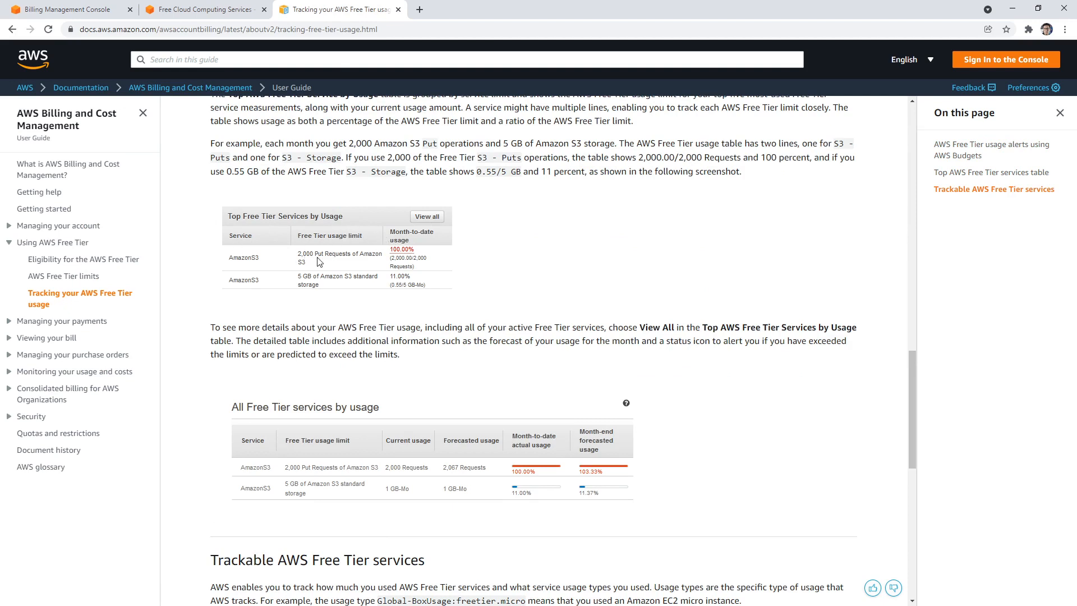
pyautogui.moveTo(534, 233)
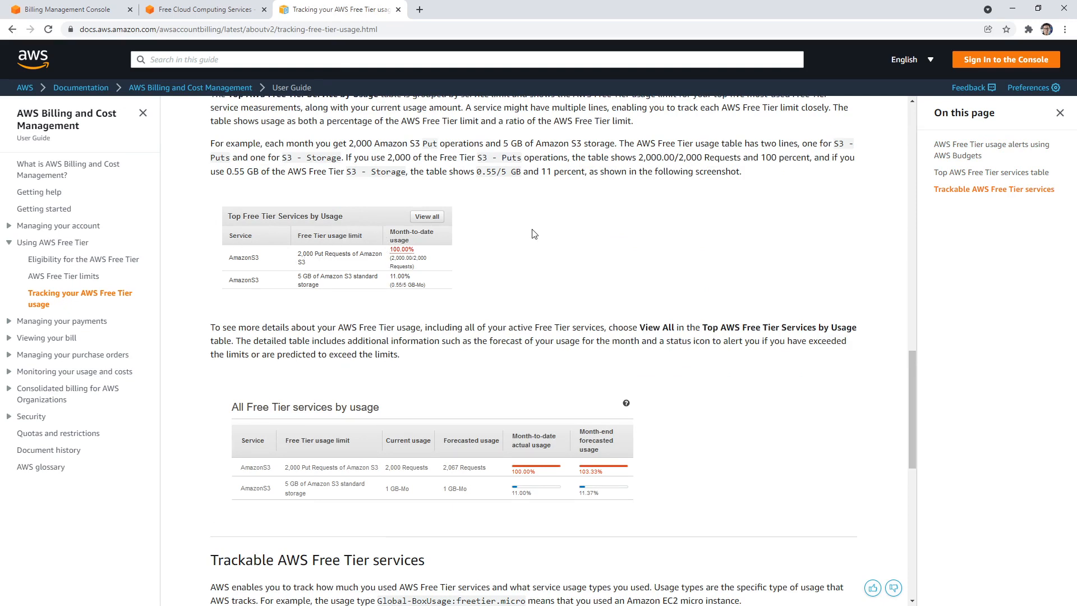